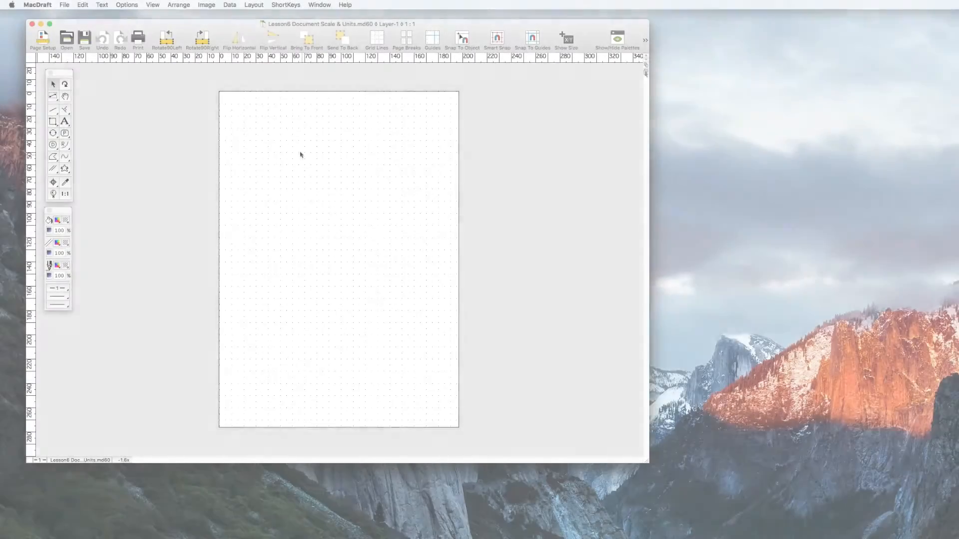
Step: Bring up the Layout menu for the blank Lesson6 scale and units drawing
left_click(253, 5)
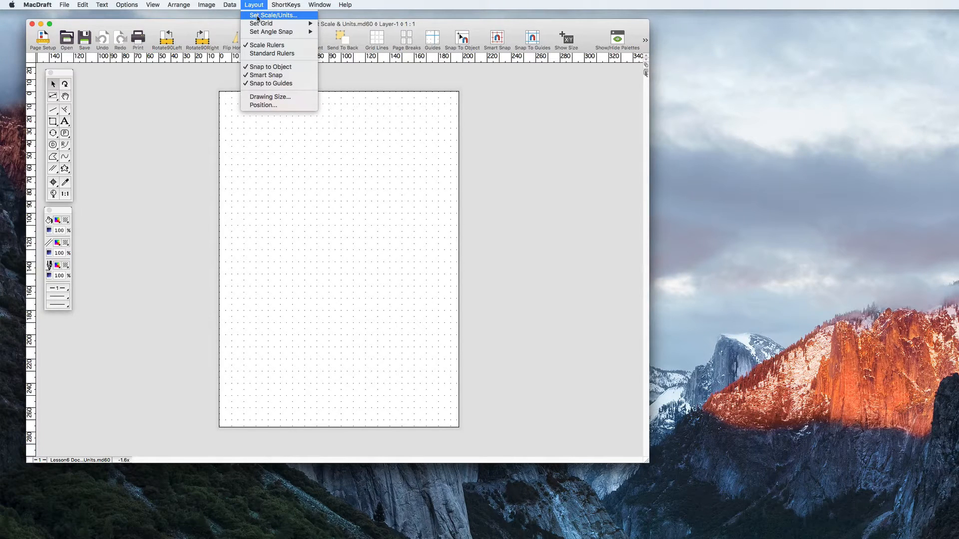
mouse_move(299, 18)
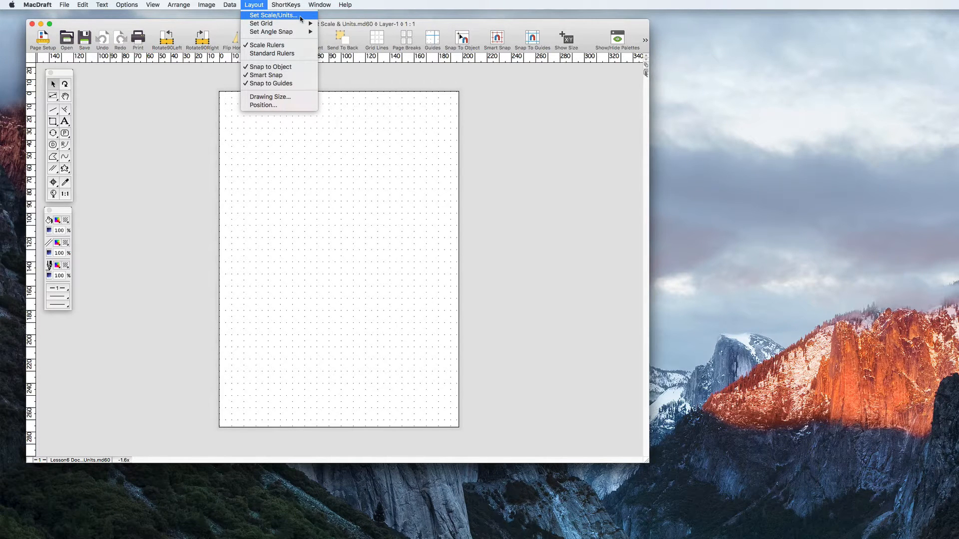
Step: Set the document to English feet and fractional inches with a custom 1:50 scale
left_click(272, 15)
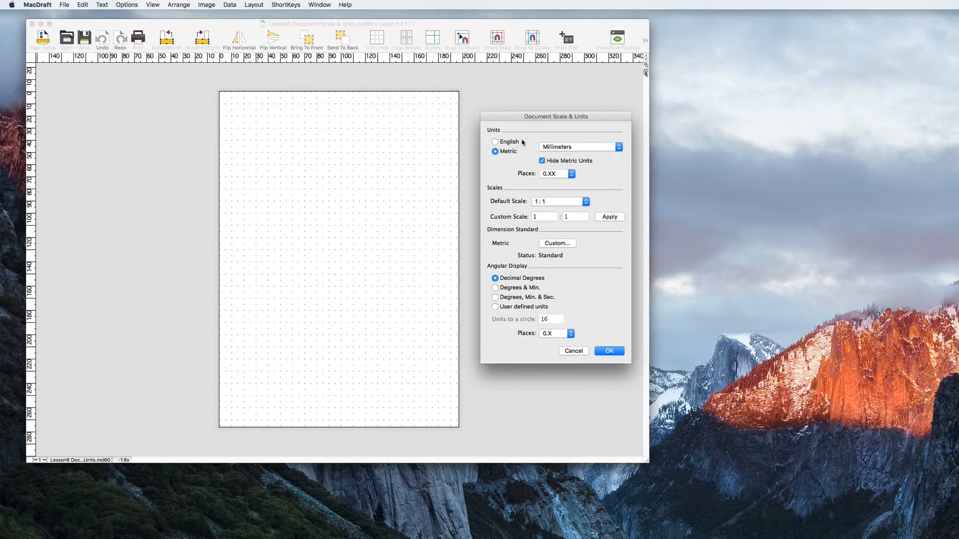
mouse_move(528, 142)
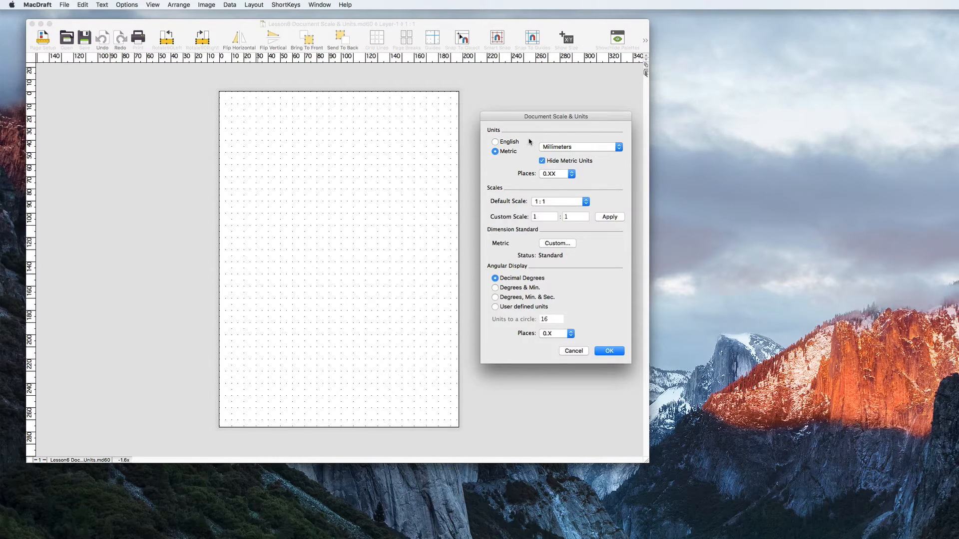
left_click(584, 201)
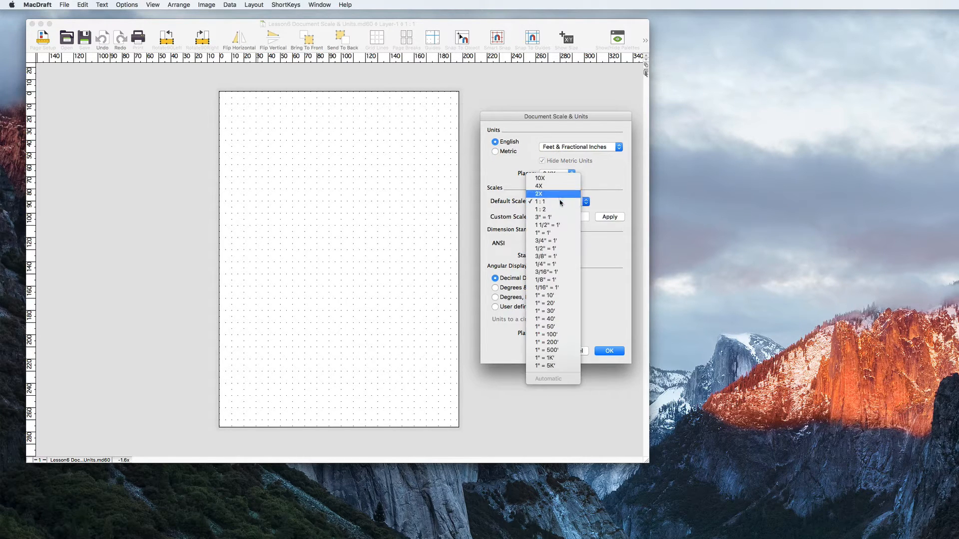
left_click(546, 264)
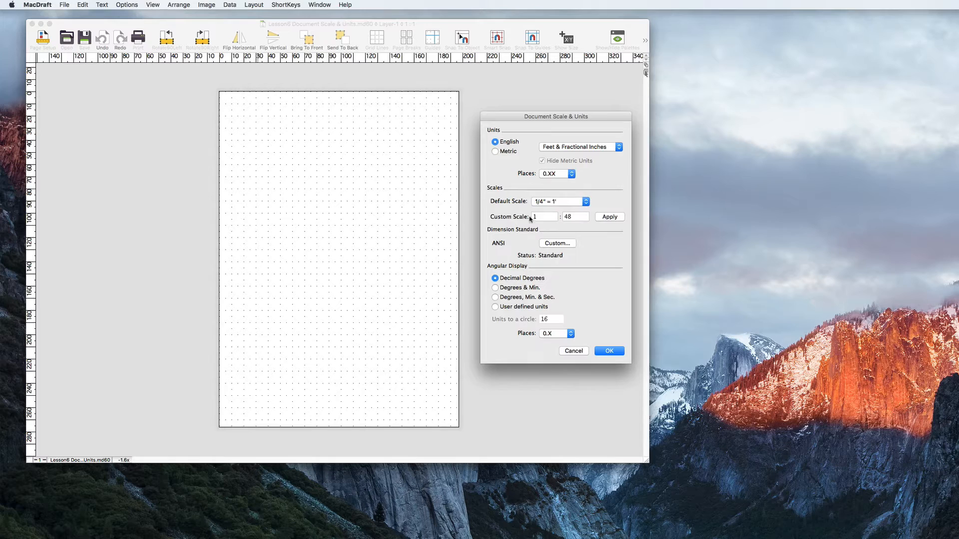
left_click(609, 217)
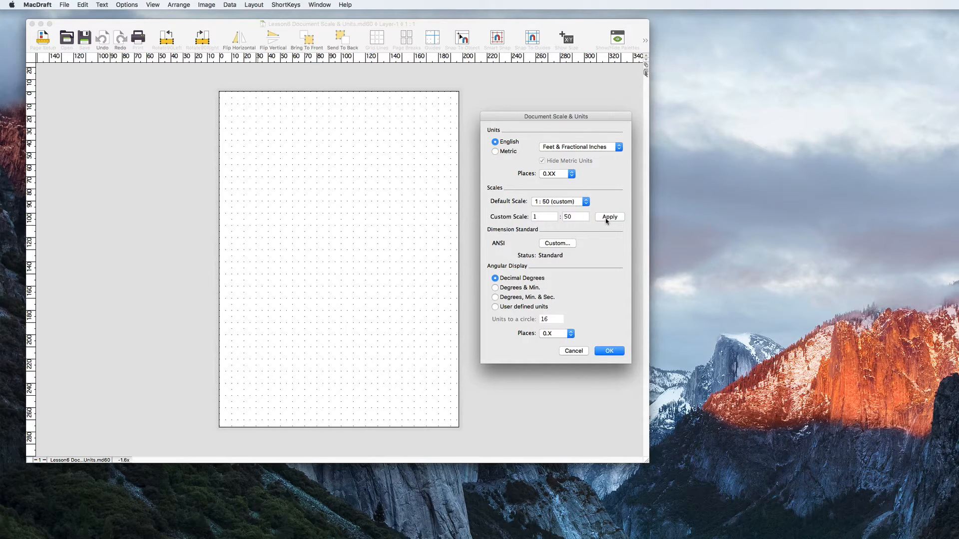
Step: Review the Dimension Standard custom options and keep angle display at decimal degrees
left_click(556, 243)
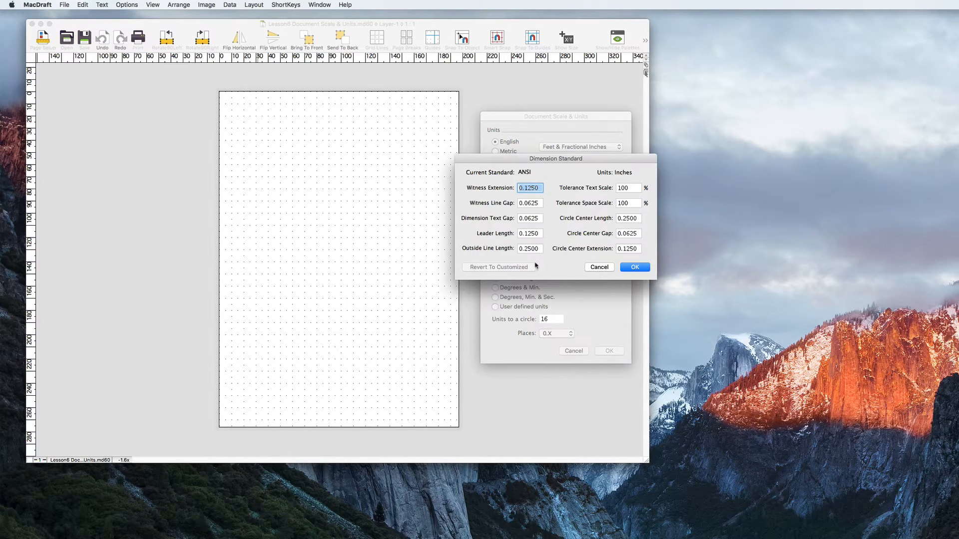
left_click(634, 268)
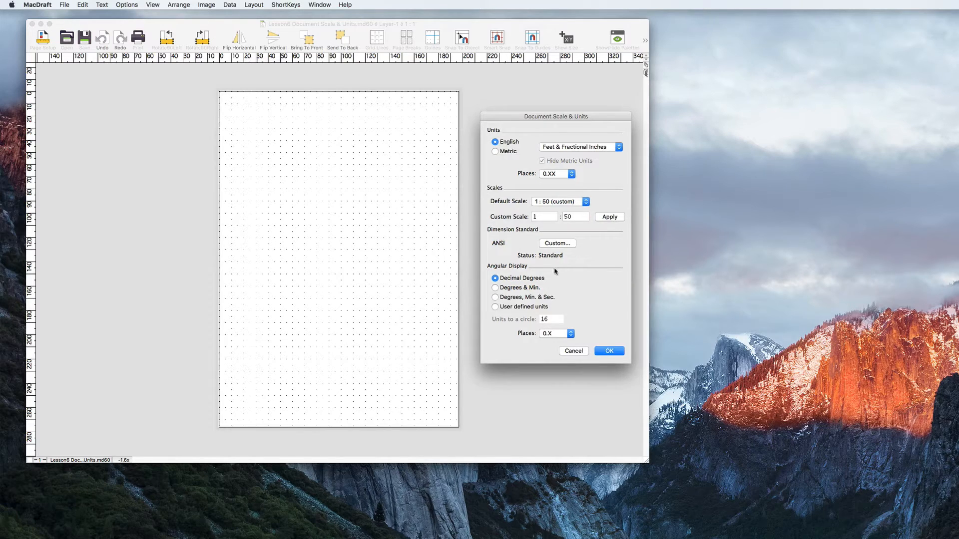
left_click(495, 307)
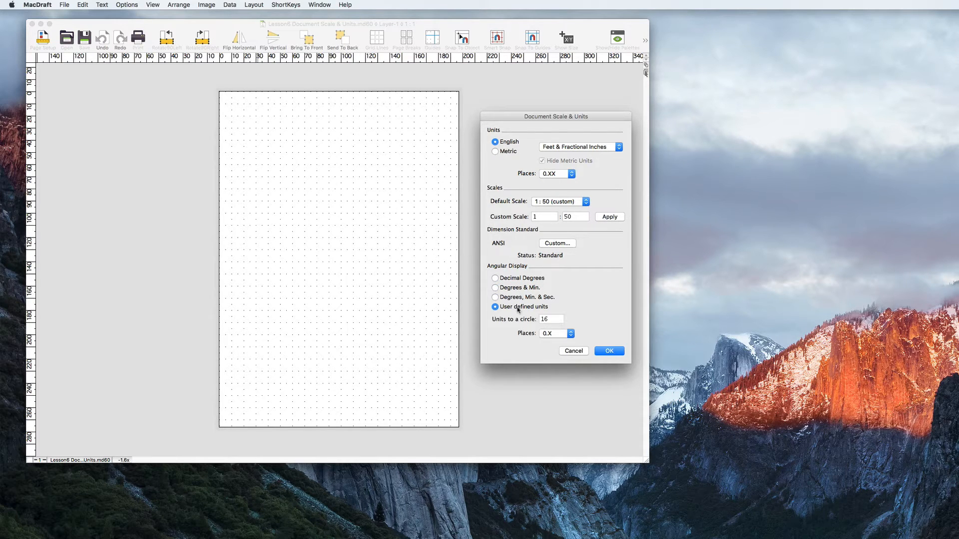
left_click(495, 279)
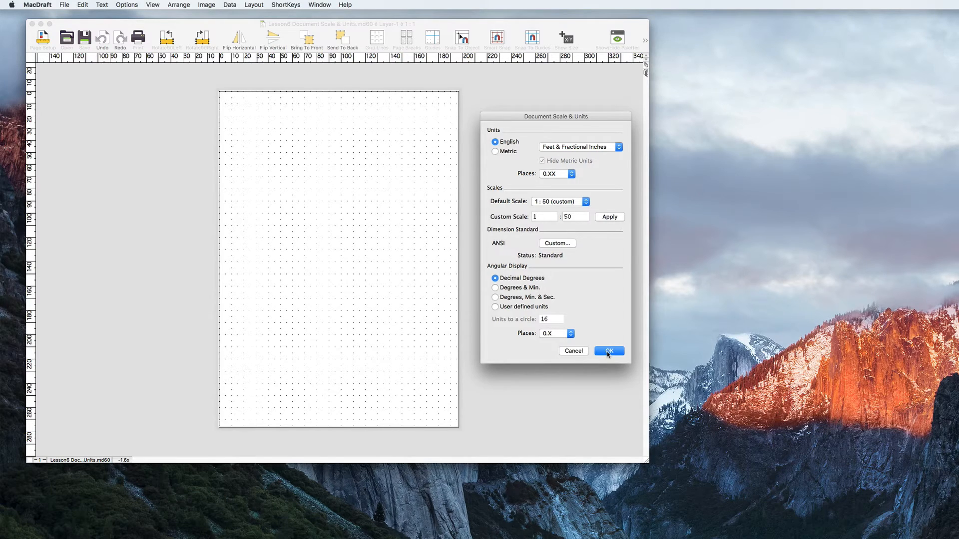
Step: Confirm the units and scale, then the kitchen elevation drawing is shown
left_click(608, 351)
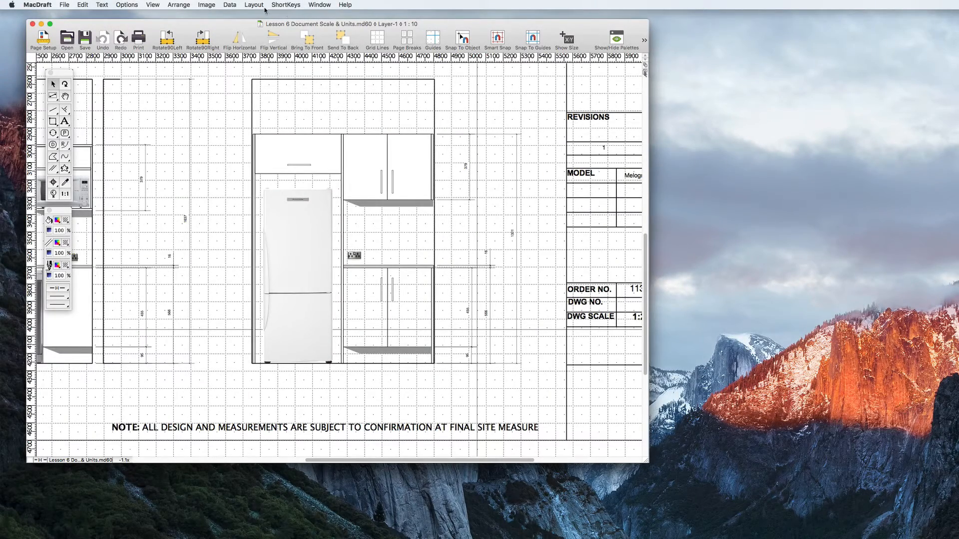
Step: Rescale the kitchen elevation to 1:25 and reduce the drawing size to a single page
left_click(253, 4)
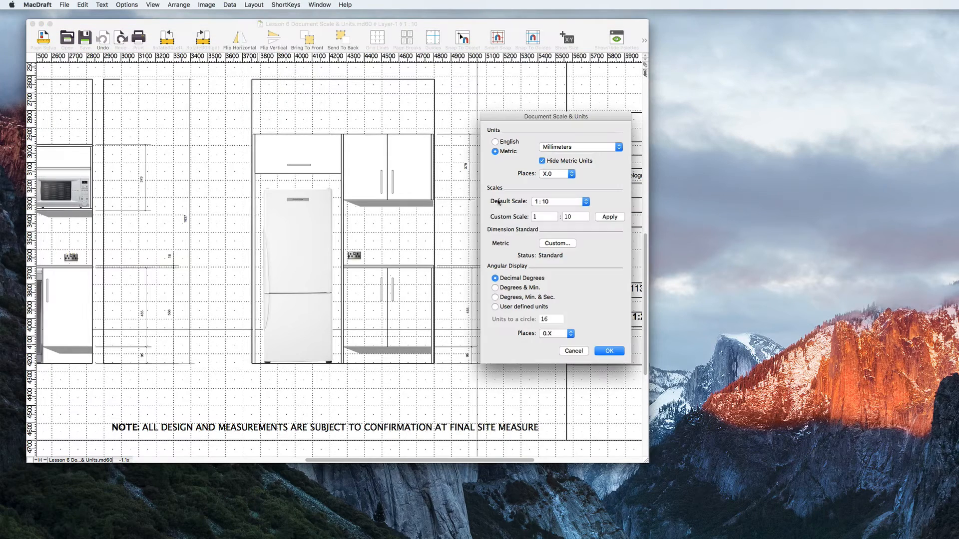
left_click(557, 201)
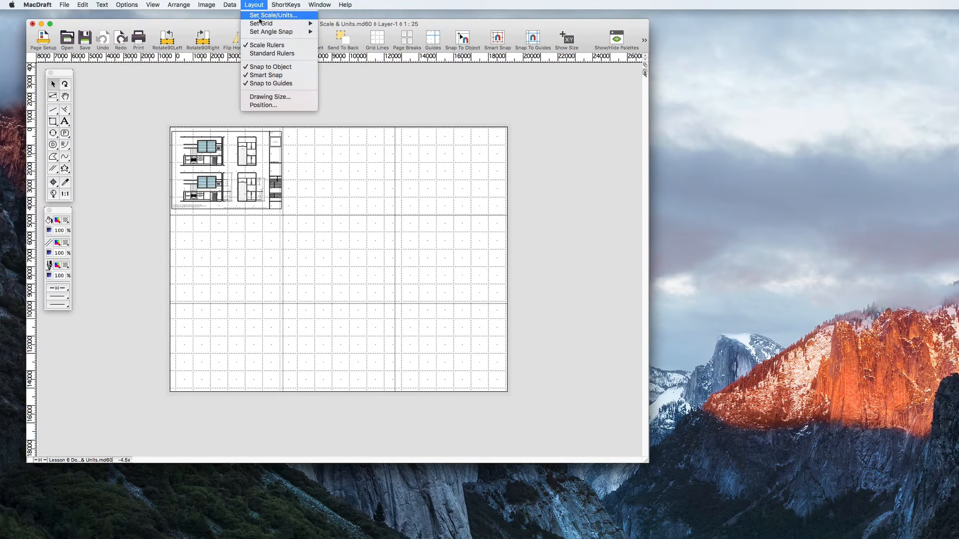
left_click(270, 97)
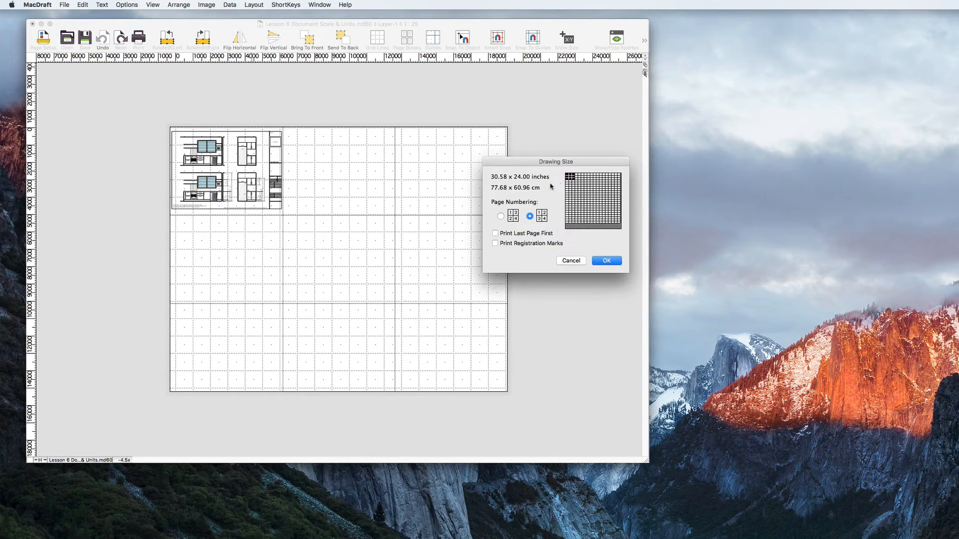
left_click(606, 261)
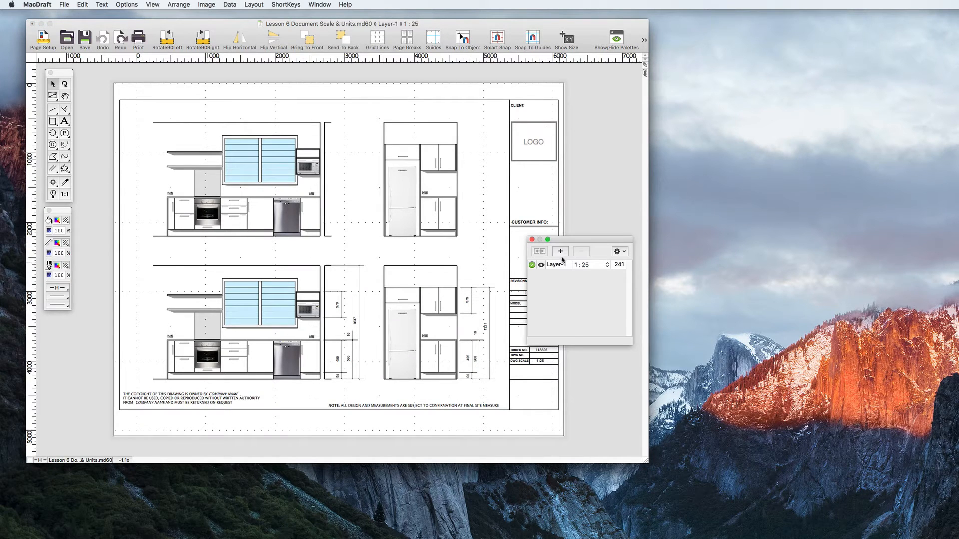
Step: Add Layer-2 at a 1:10 scale, confirm Layer-1 stays 1:25, and keep Layer-2 active
left_click_drag(580, 239, 536, 222)
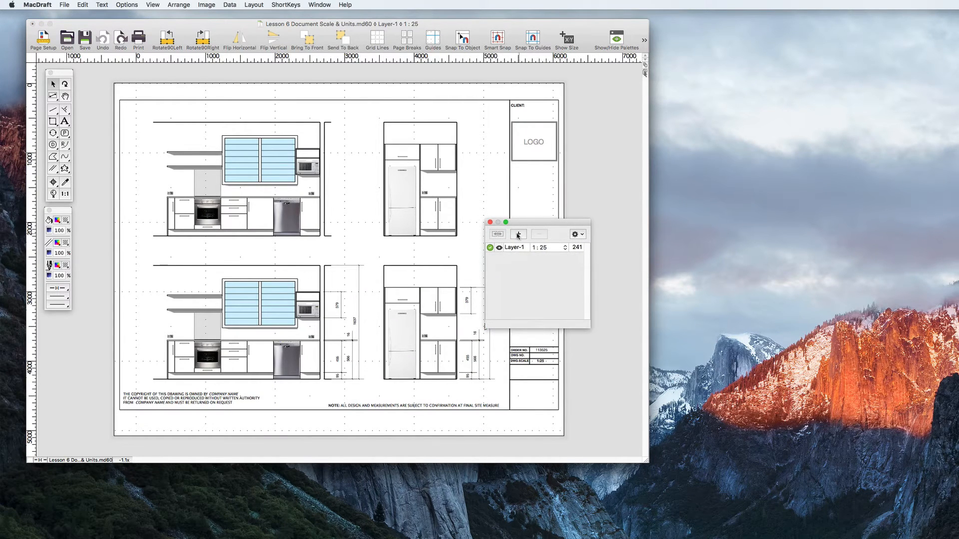
left_click(519, 233)
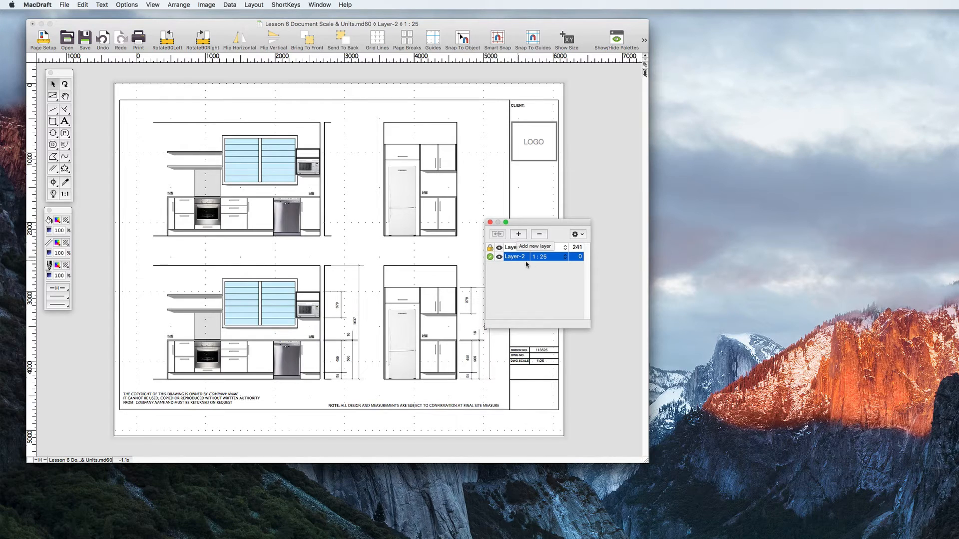
left_click(545, 256)
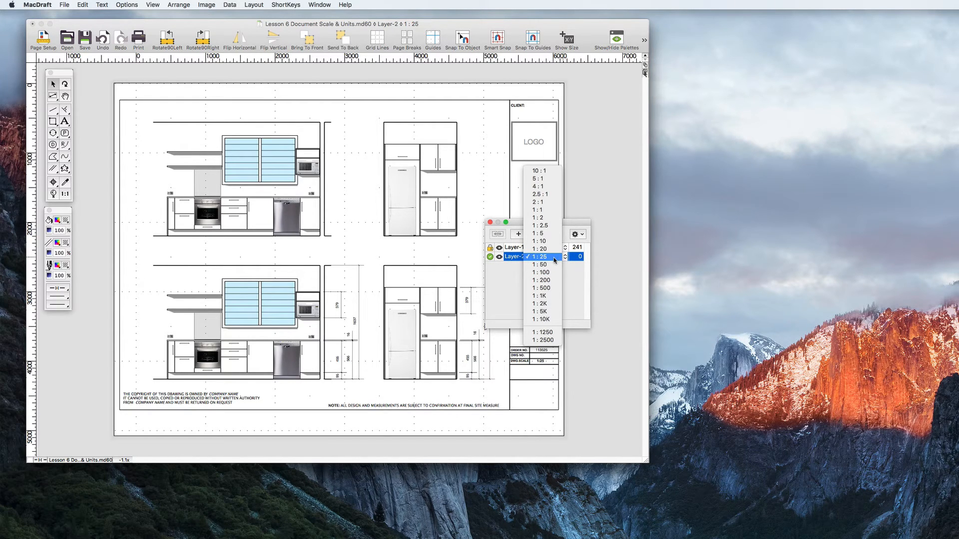
left_click(540, 249)
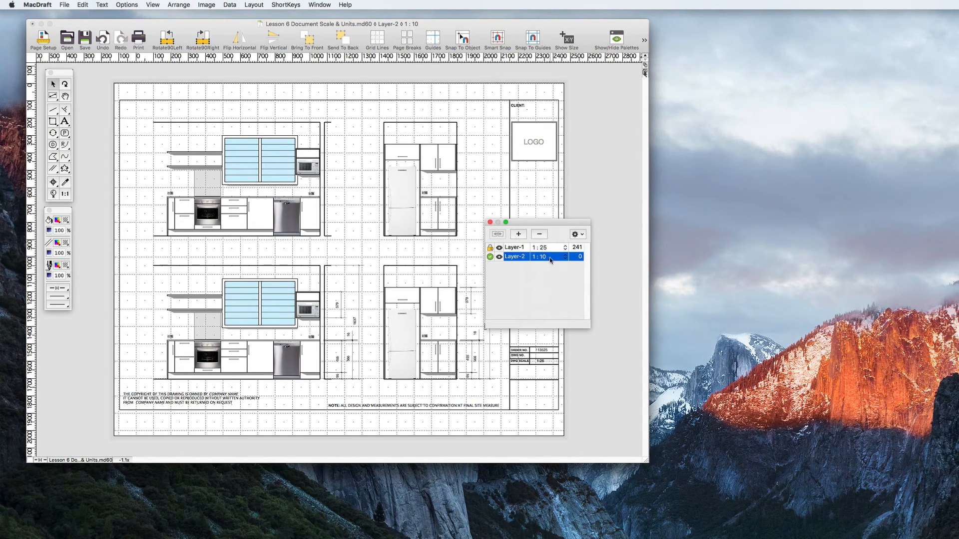
left_click(533, 247)
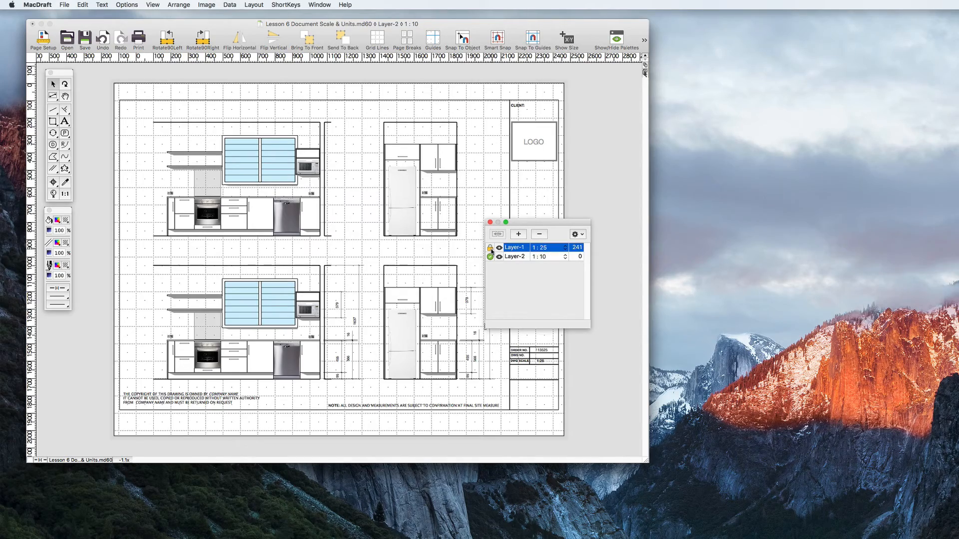
left_click(516, 256)
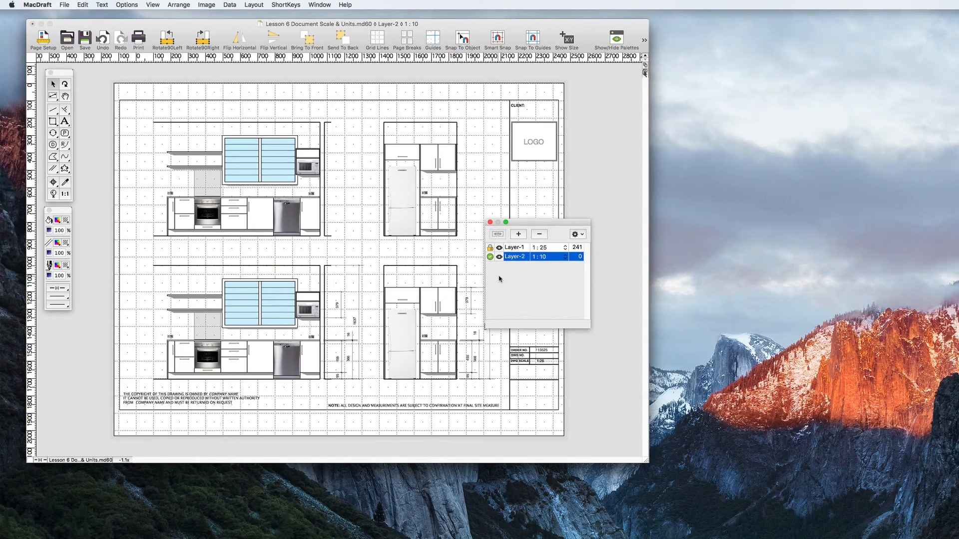